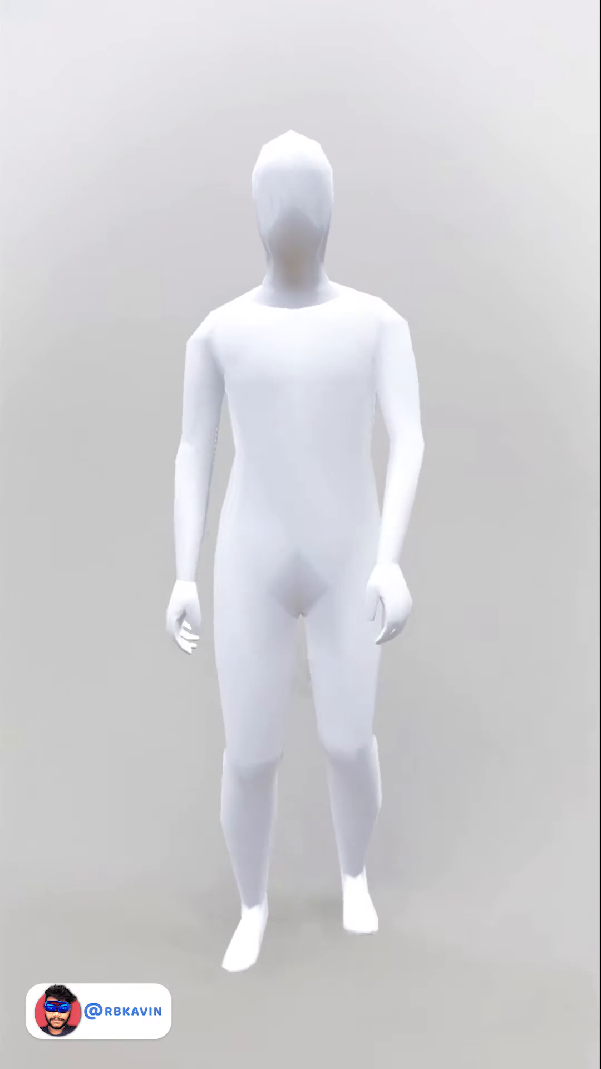
Step: Switch to the body-tracking project with the Body Mesh and eraser resources
left_click(343, 28)
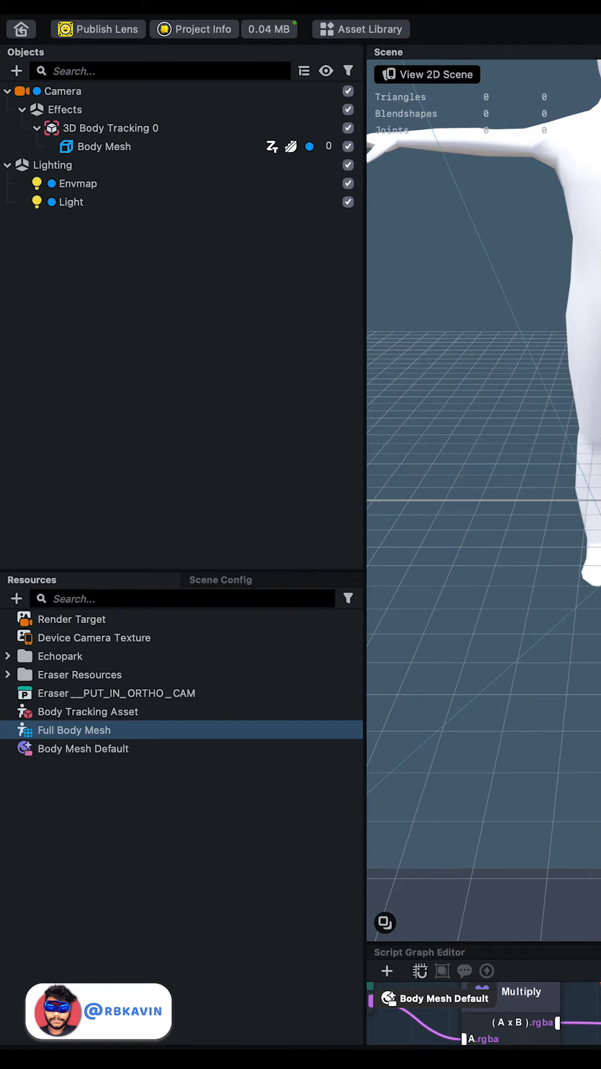
Step: Select the Portrait Face Segmentation texture under Eraser Resources to inspect its Portrait Head settings
left_click(117, 692)
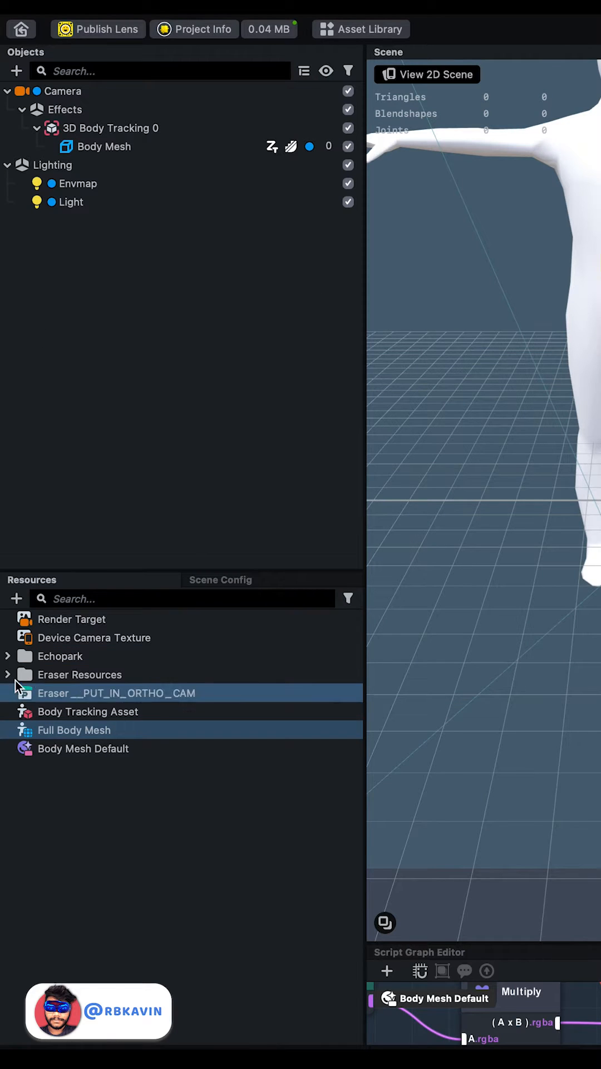
left_click(7, 675)
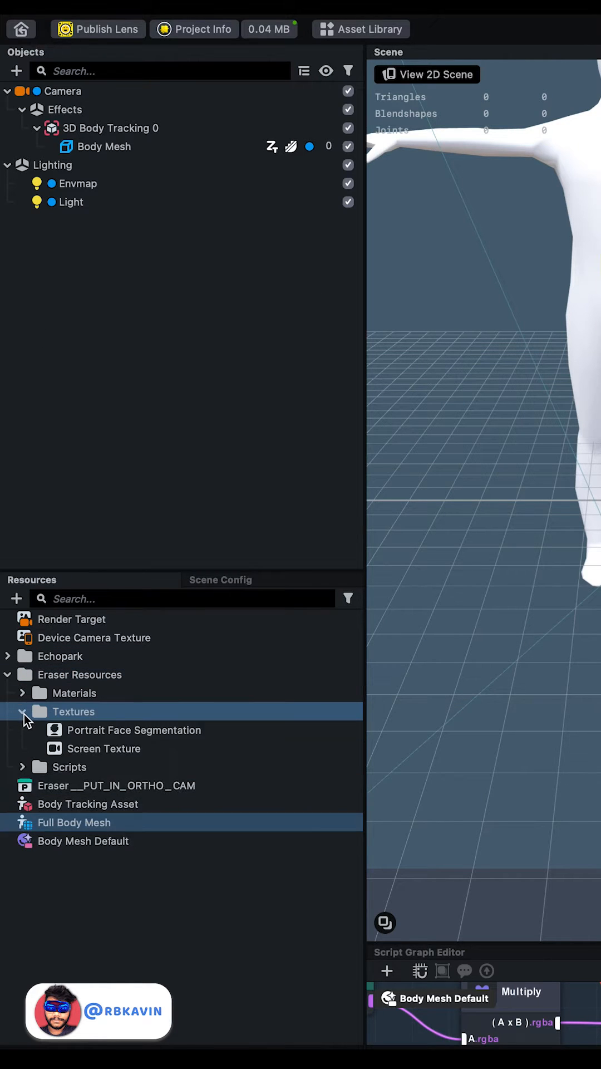
left_click(134, 730)
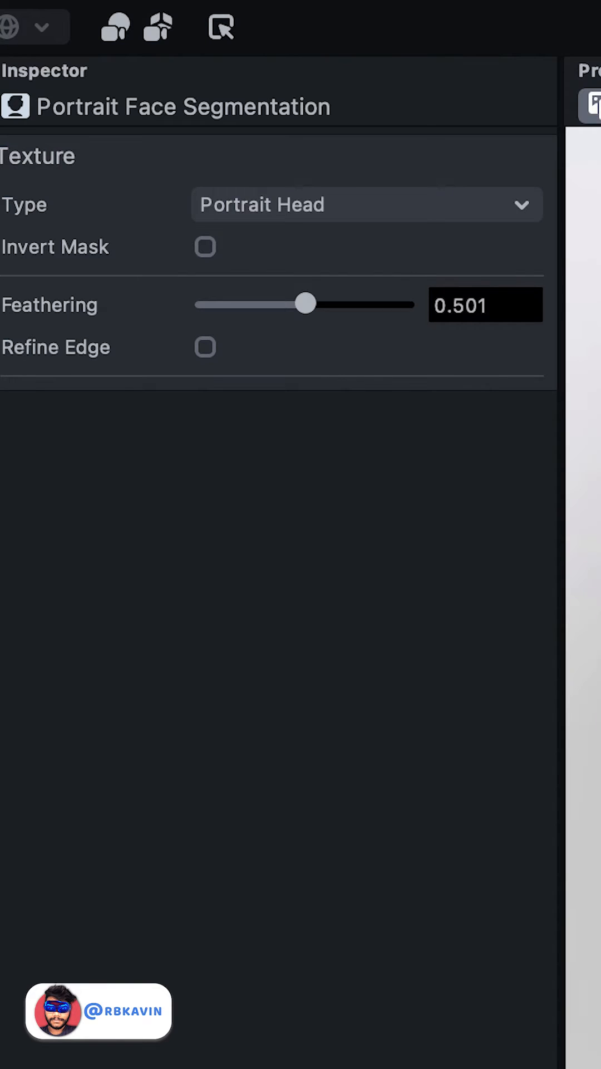
mouse_move(488, 204)
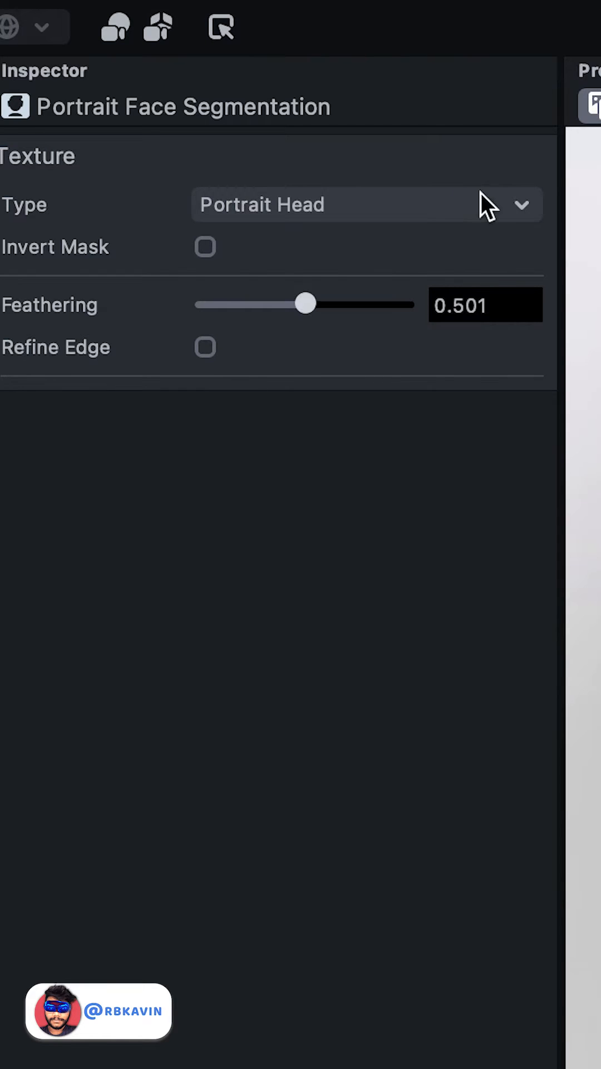
left_click(365, 204)
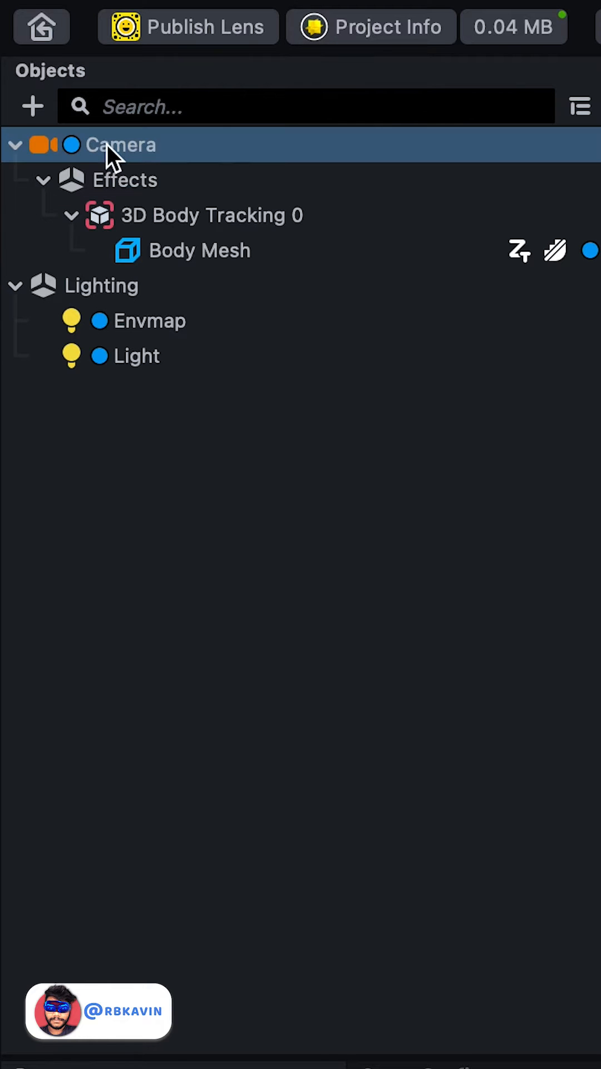
Step: Add an Orthographic Camera with a full-frame Screen Image to the Objects panel
left_click(31, 107)
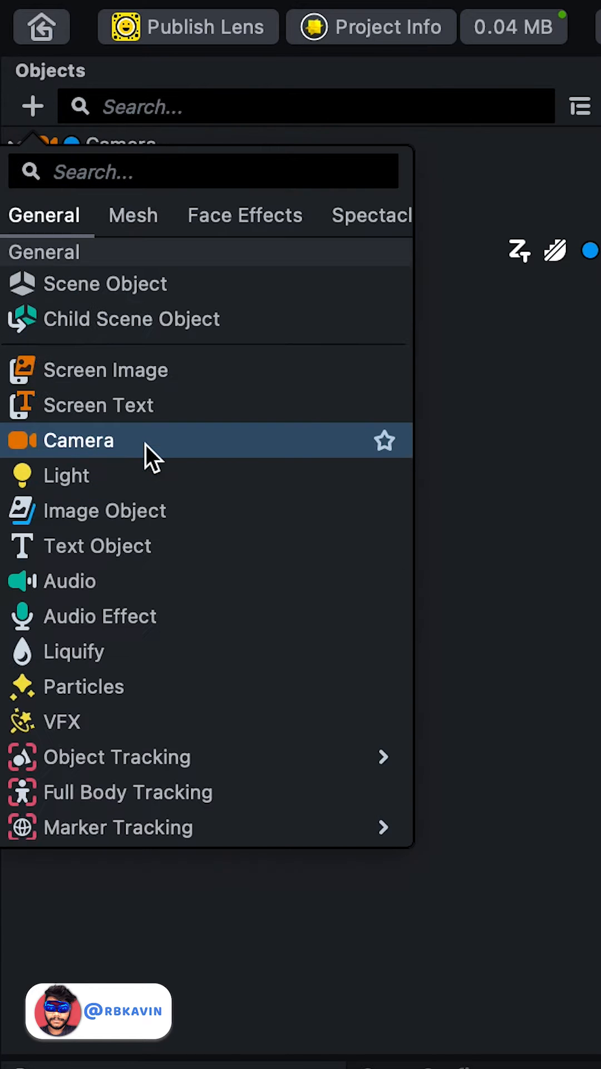
left_click(79, 440)
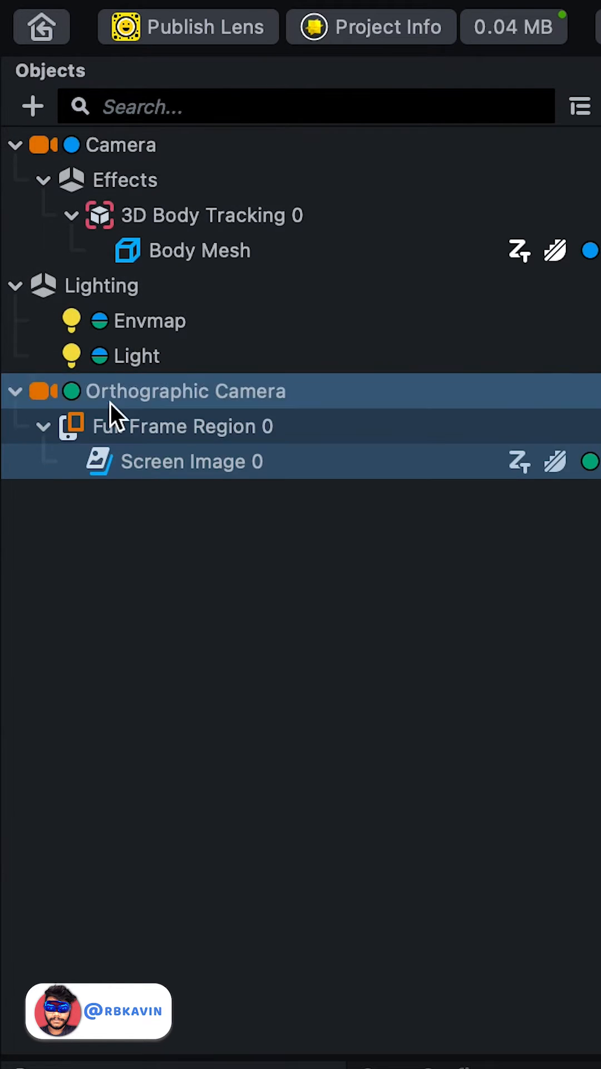
mouse_move(202, 402)
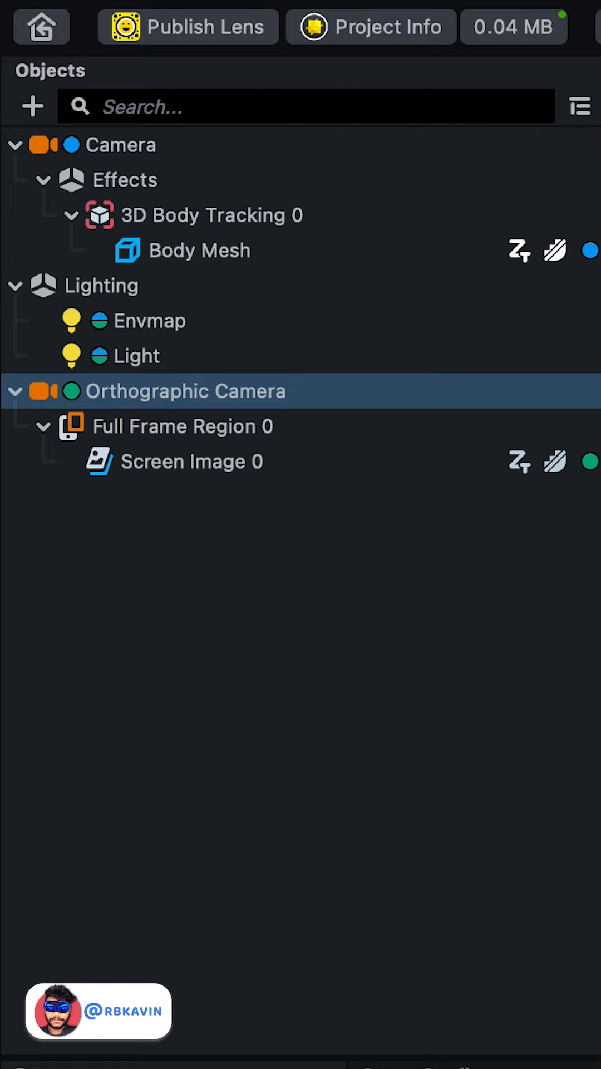
left_click(191, 461)
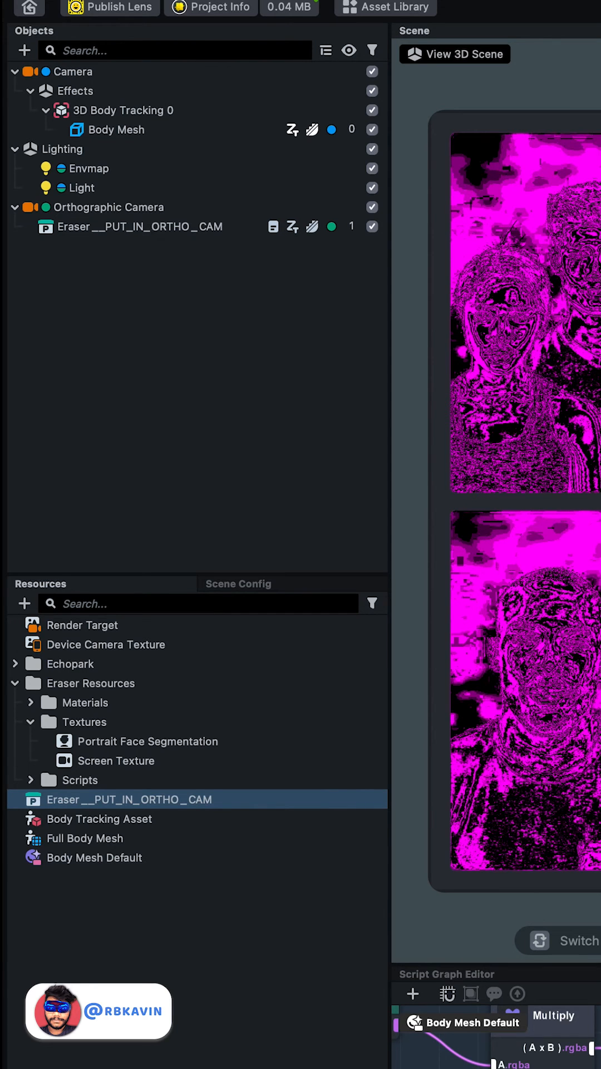
Step: Drag the Orthographic Camera above Camera and check its render order
left_click(107, 207)
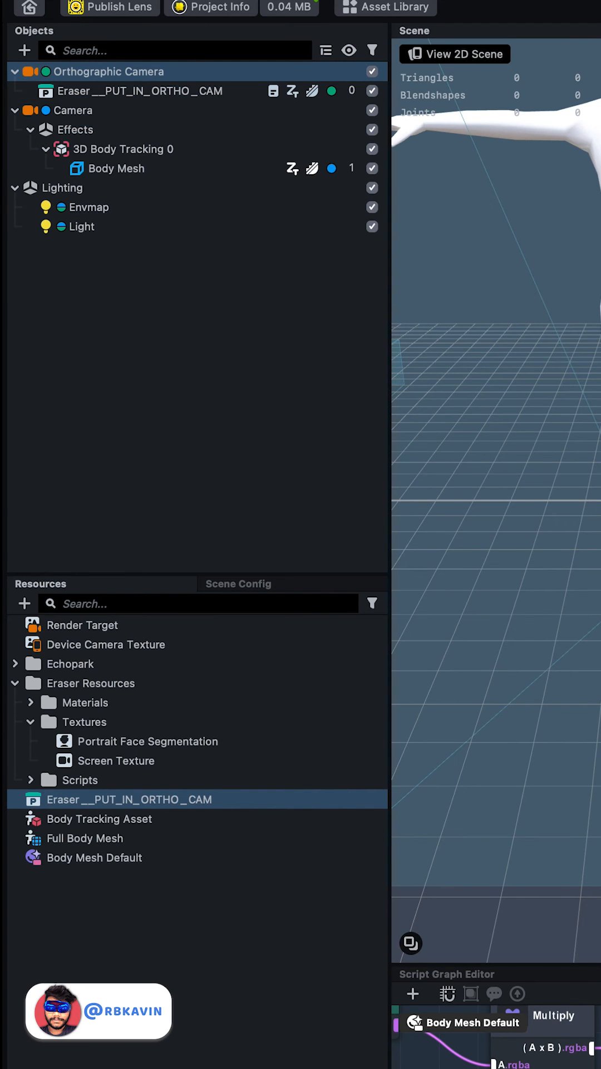
left_click(74, 109)
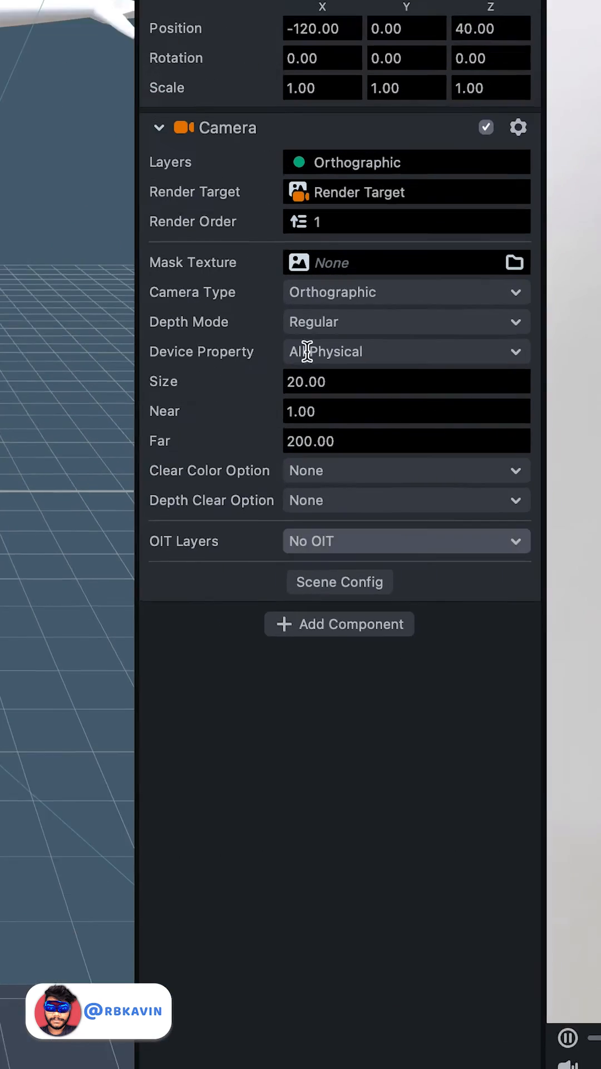
left_click(407, 192)
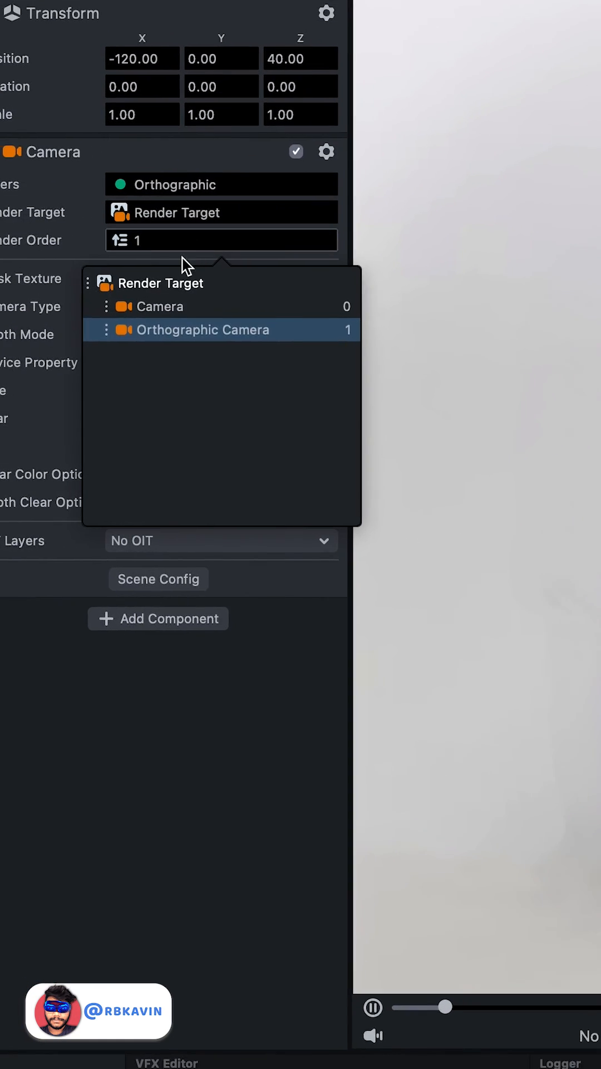